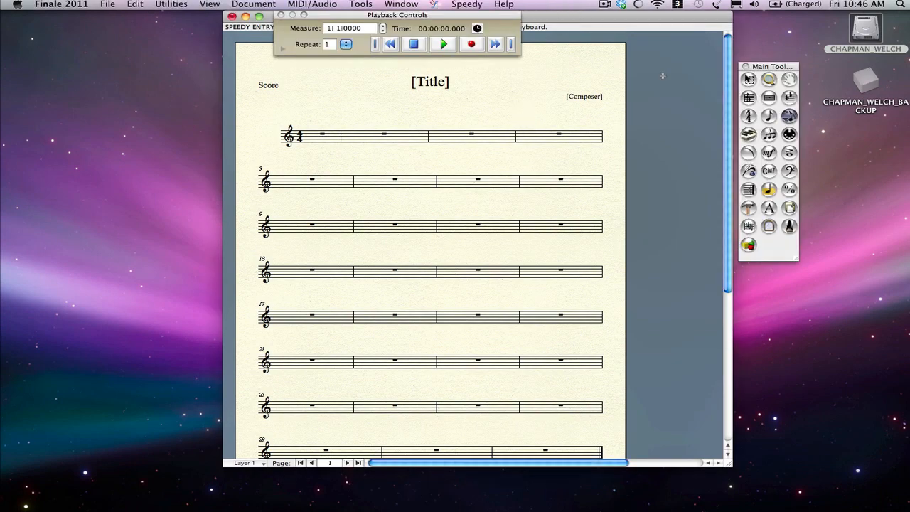
pyautogui.moveTo(712, 101)
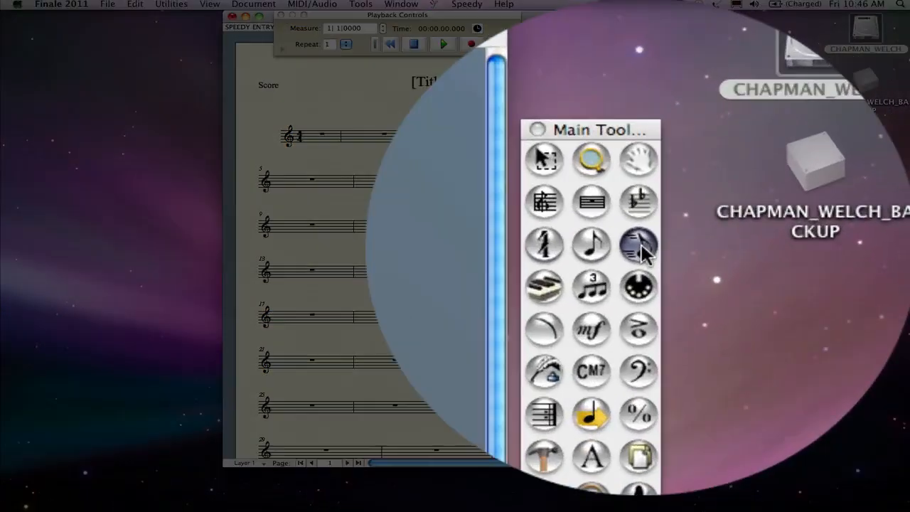
# Step: Select the Speedy Entry tool so measure 1 is ready for note input
pyautogui.click(401, 14)
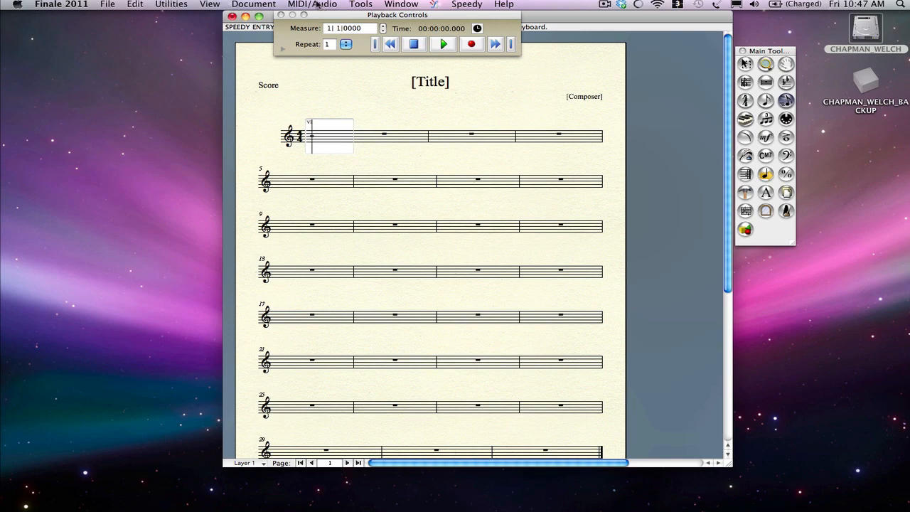
# Step: In MIDI Setup, assign Keystation Port 1 as the input device for channels 1–16 and confirm
pyautogui.click(313, 5)
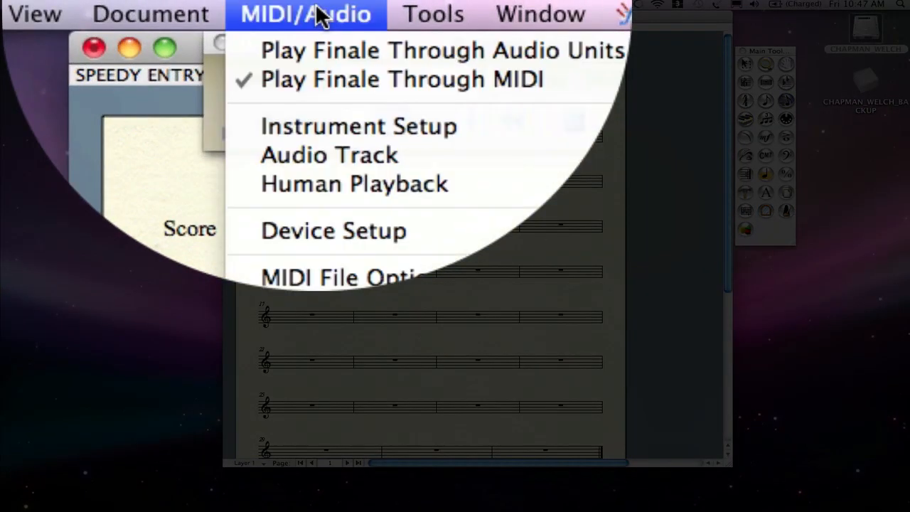
pyautogui.moveTo(320, 183)
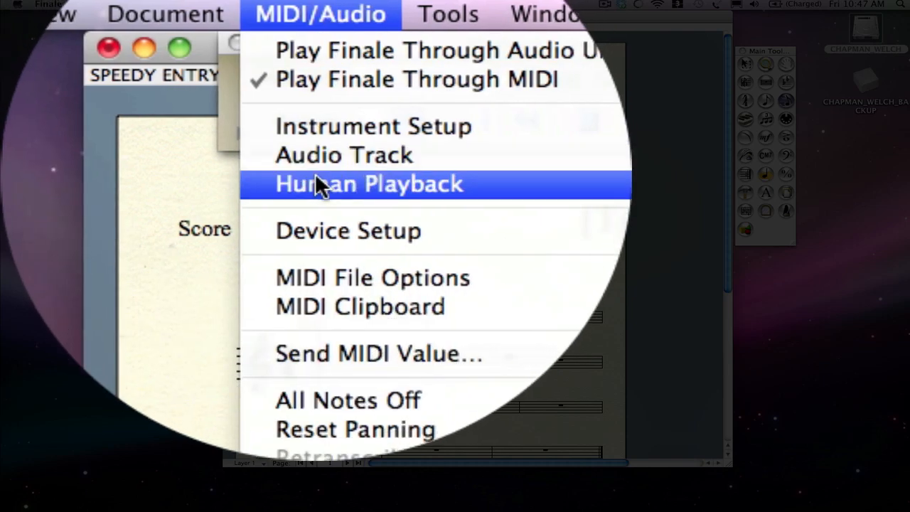
pyautogui.moveTo(334, 231)
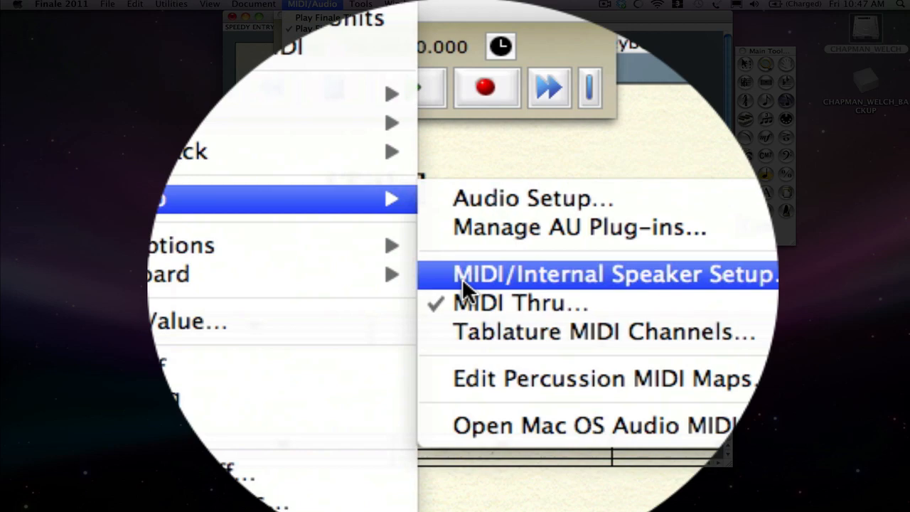
pyautogui.click(612, 273)
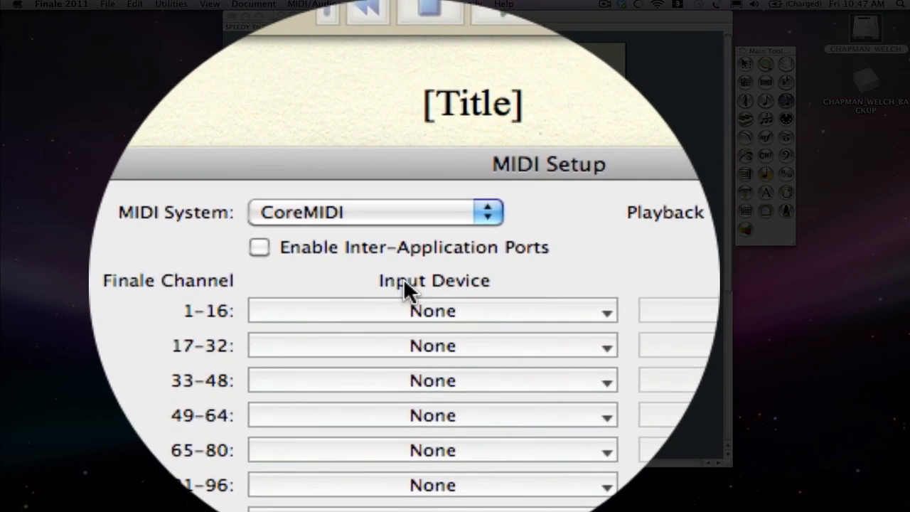
pyautogui.click(433, 311)
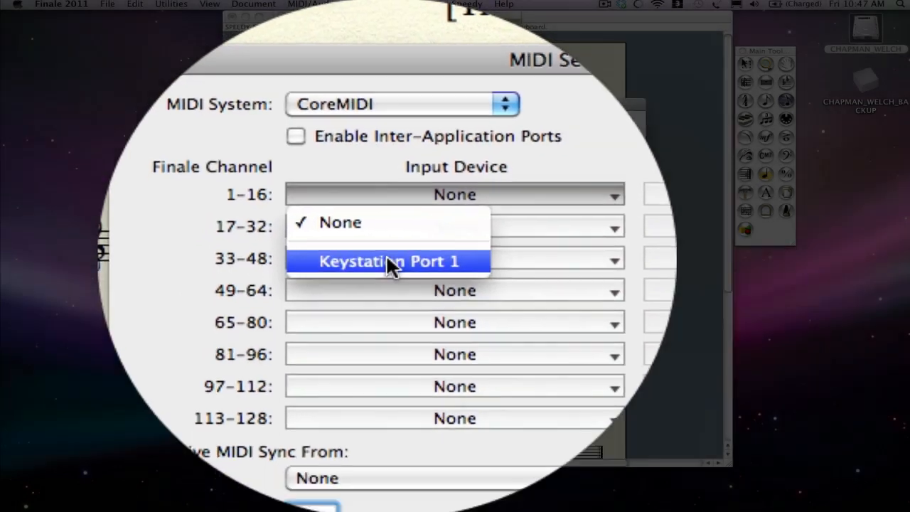
pyautogui.click(389, 262)
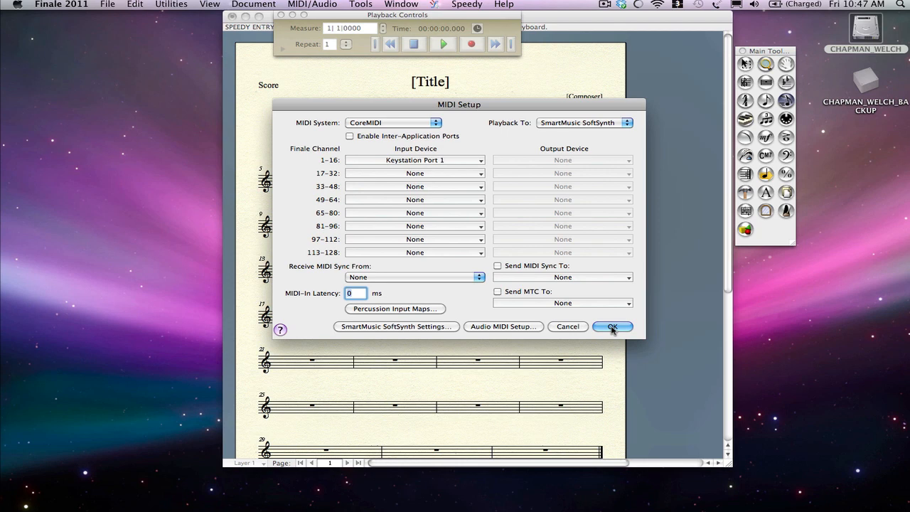
pyautogui.click(611, 326)
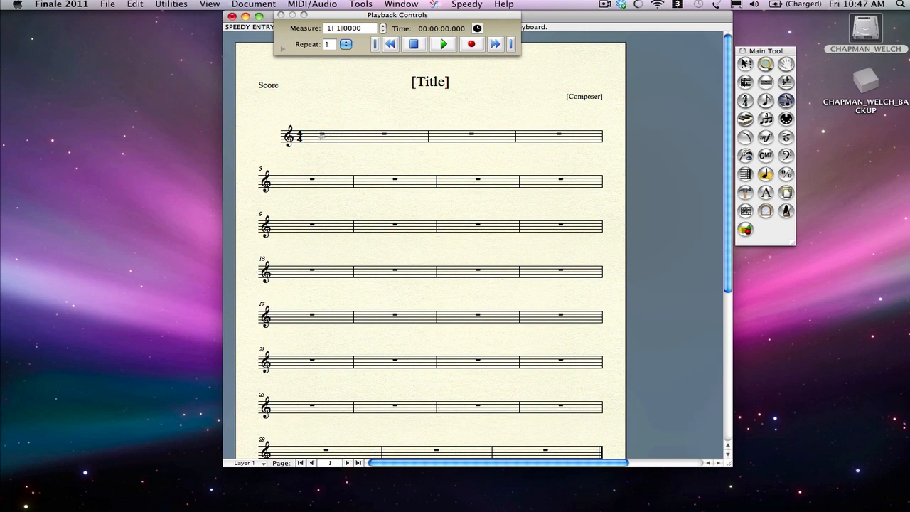
pyautogui.click(327, 135)
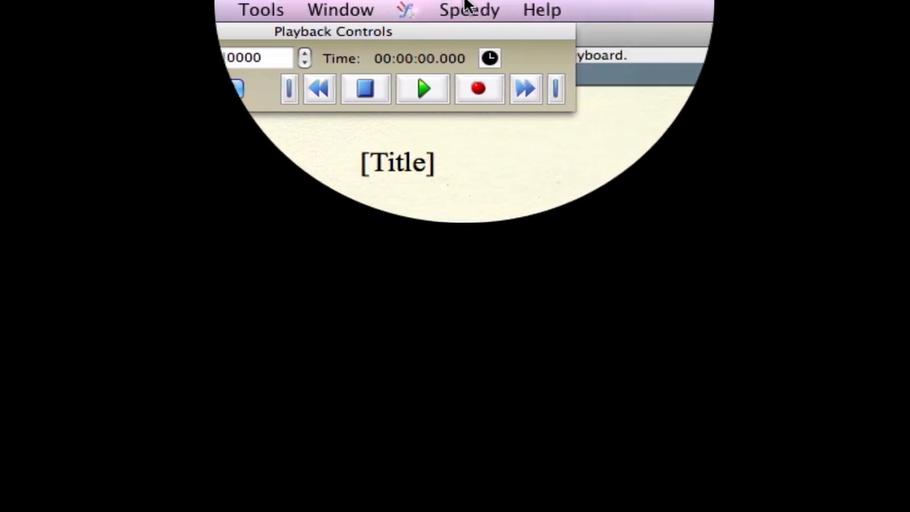
# Step: Enable 'Use MIDI Device for Input' in the Speedy menu so the keyboard enters notes
pyautogui.click(469, 8)
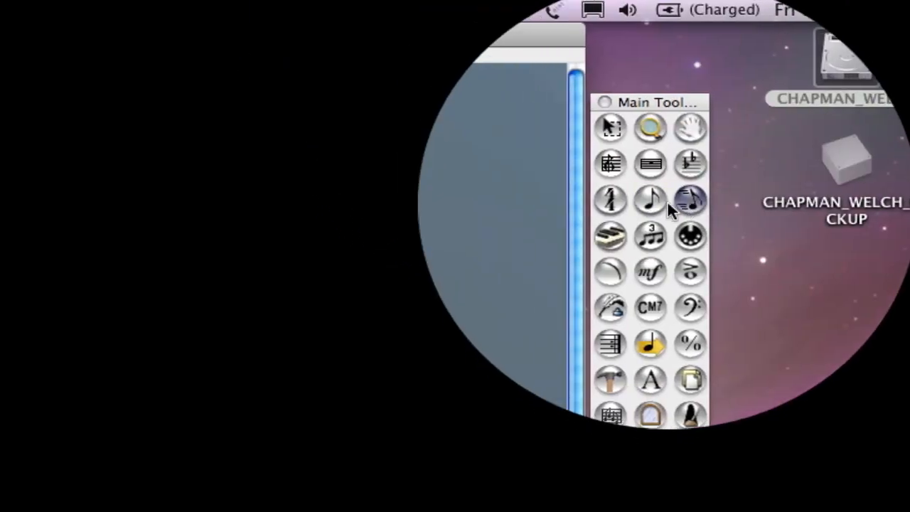
pyautogui.click(458, 8)
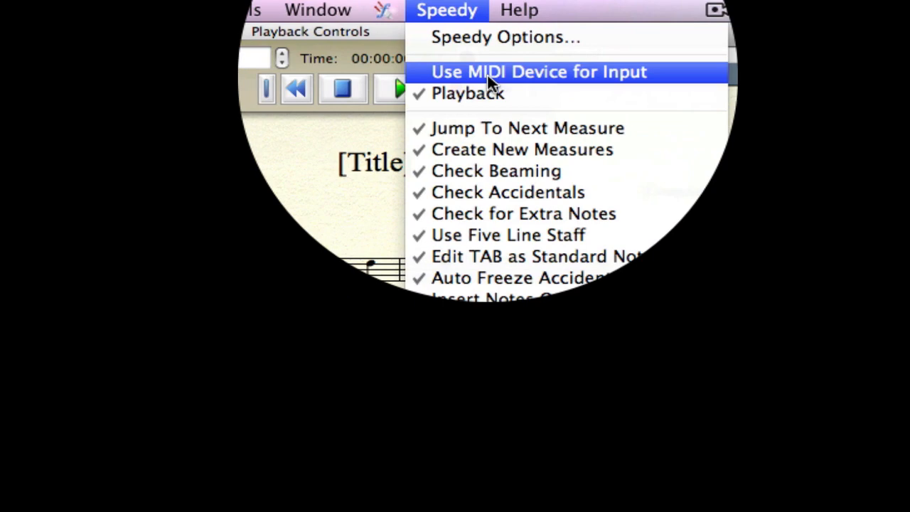
pyautogui.click(538, 71)
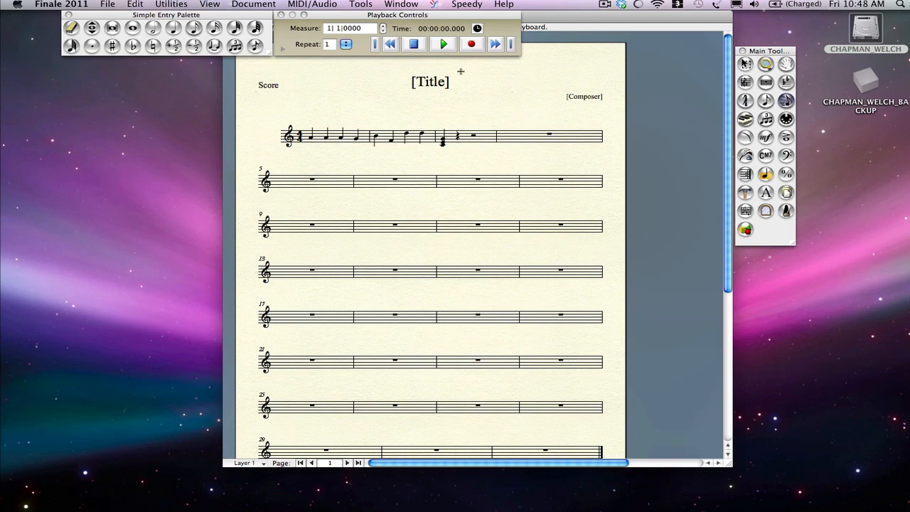
# Step: Reopen MIDI Setup from the MIDI/Audio menu to review the channel 1–16 input device
pyautogui.click(401, 4)
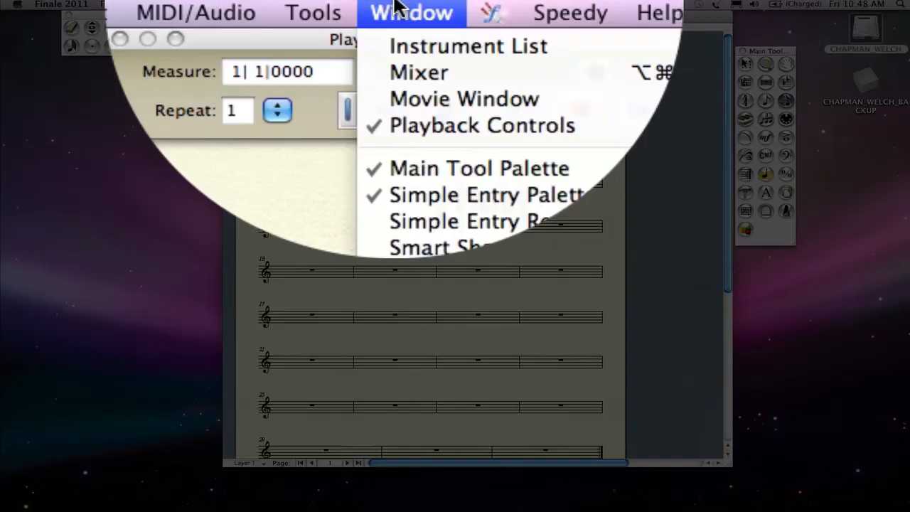
pyautogui.click(305, 14)
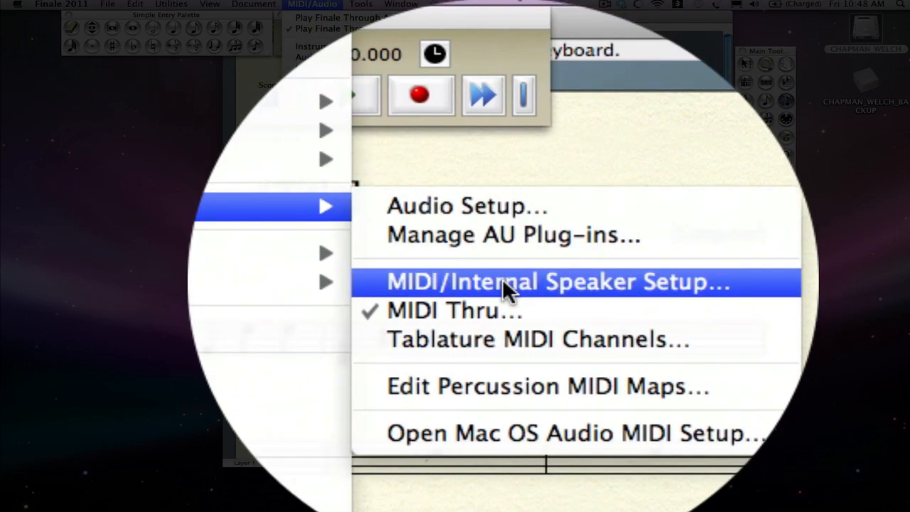
pyautogui.click(558, 282)
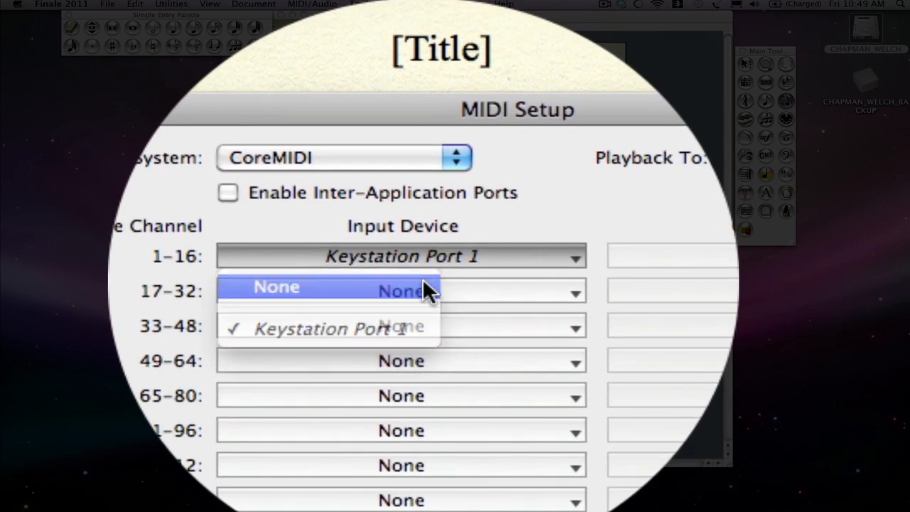
# Step: Keep Keystation Port 1 as the 1–16 input device and close MIDI Setup with OK
pyautogui.click(276, 286)
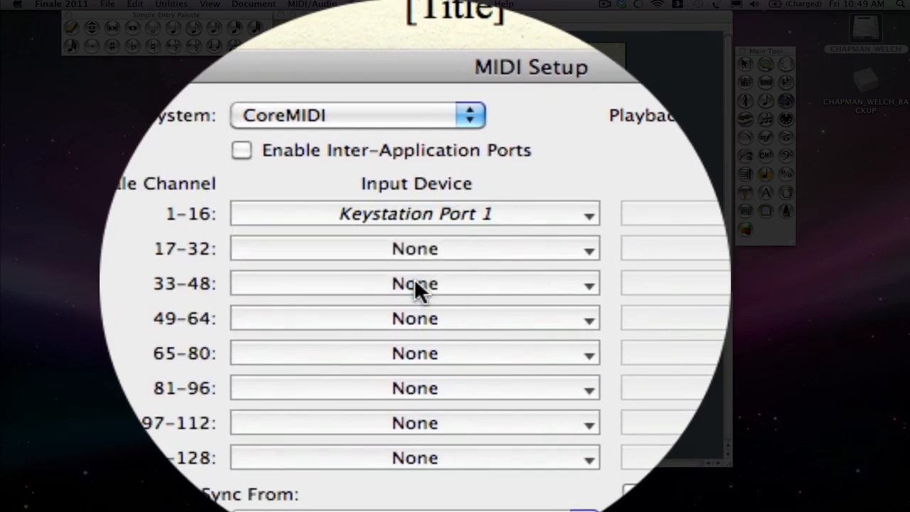
pyautogui.moveTo(416, 283)
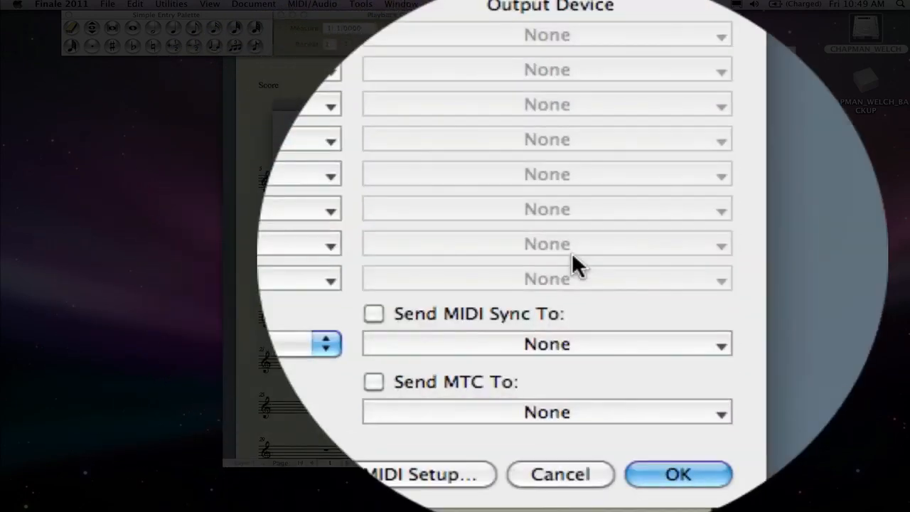
pyautogui.click(423, 475)
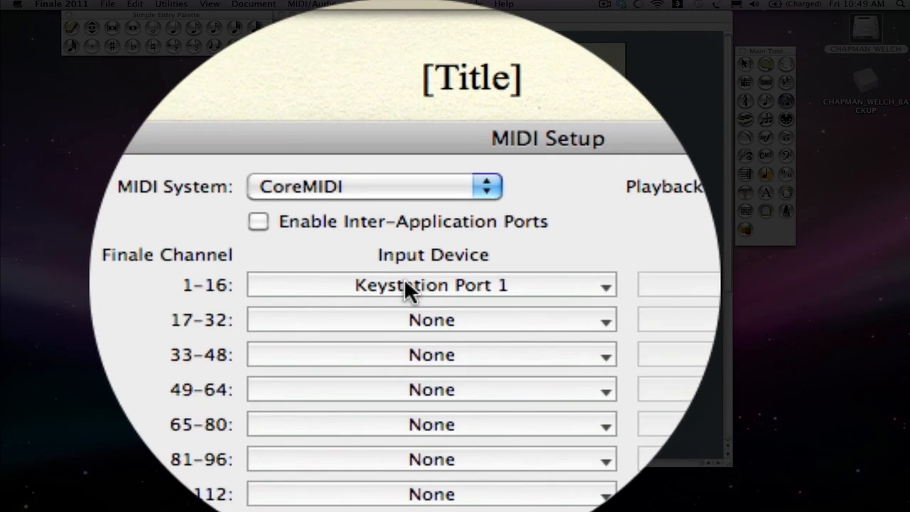
pyautogui.click(429, 284)
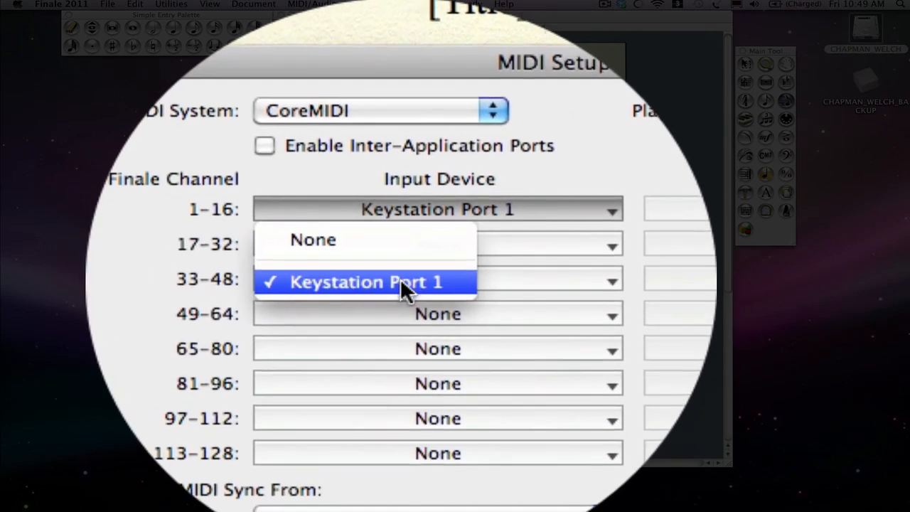
pyautogui.click(367, 282)
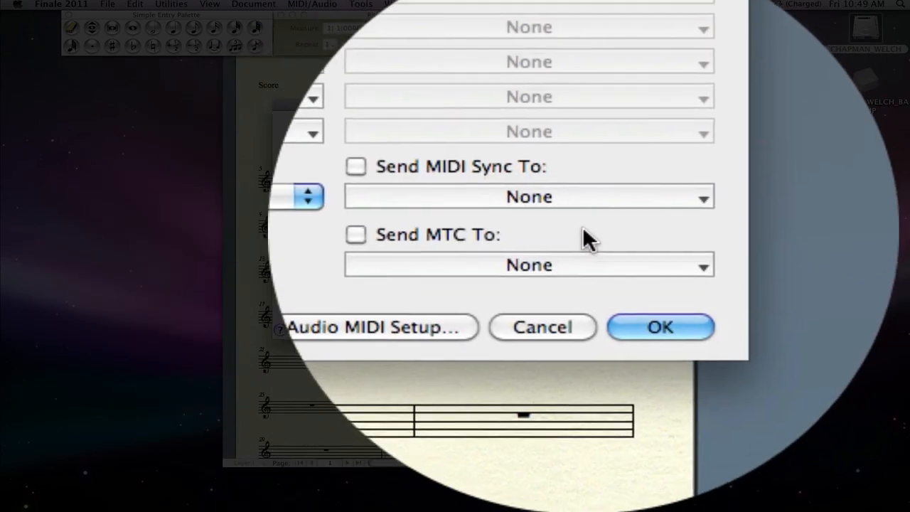
pyautogui.click(660, 325)
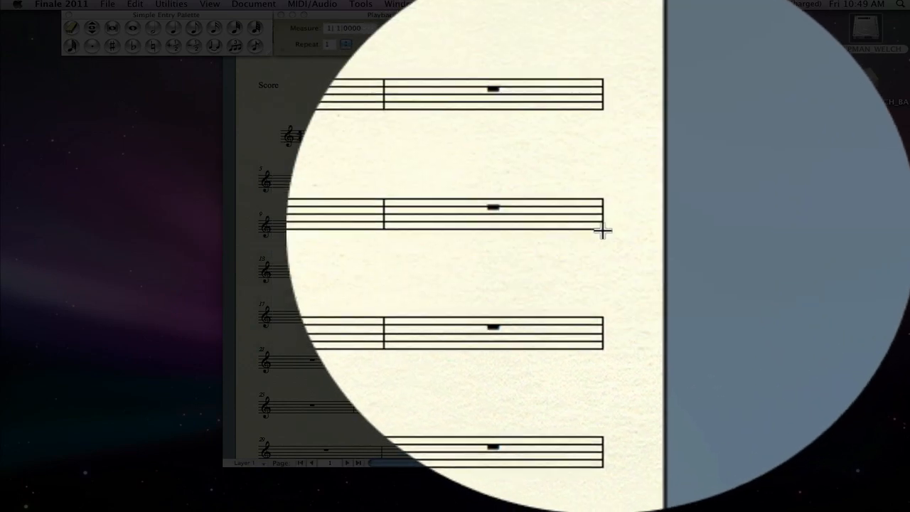